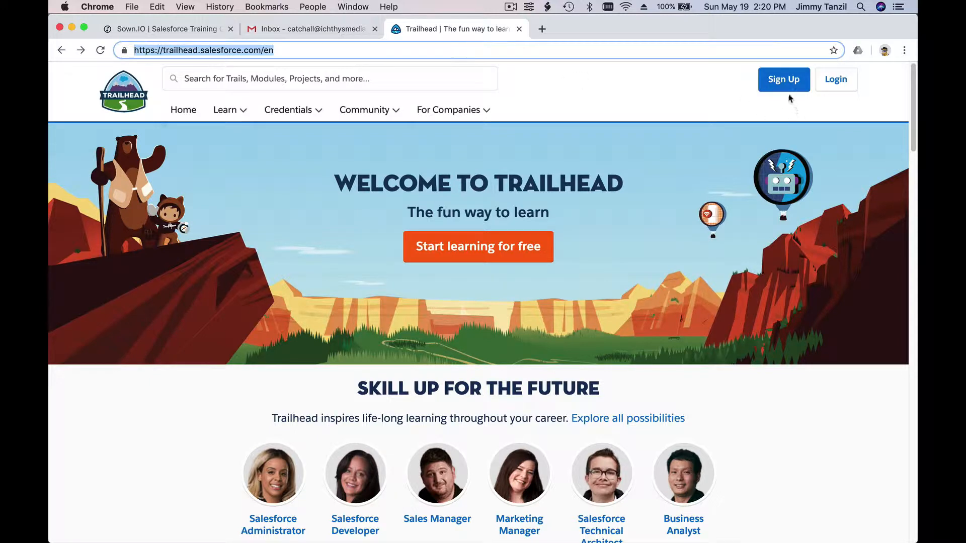
Step: Begin creating a new Trailhead account from the Sign Up button in the header
click(783, 79)
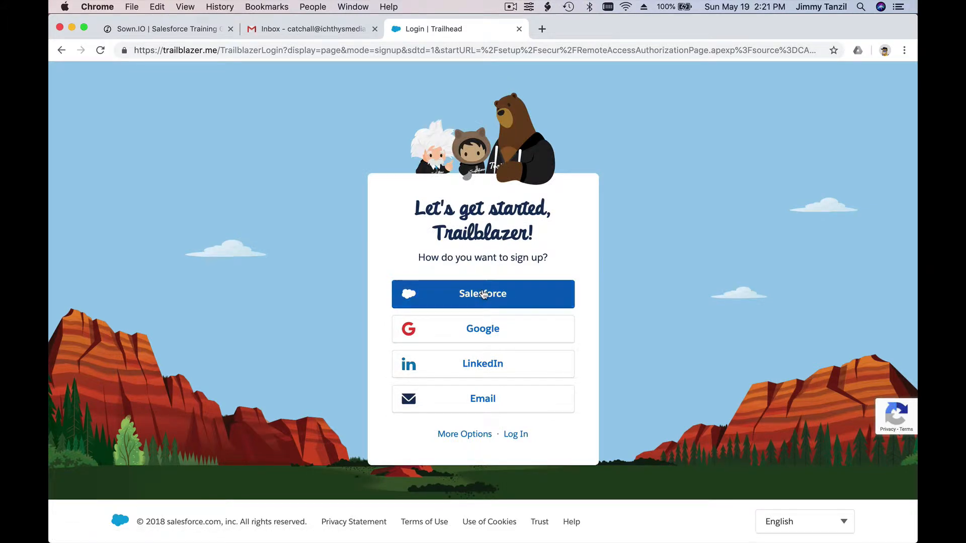
mouse_move(482, 329)
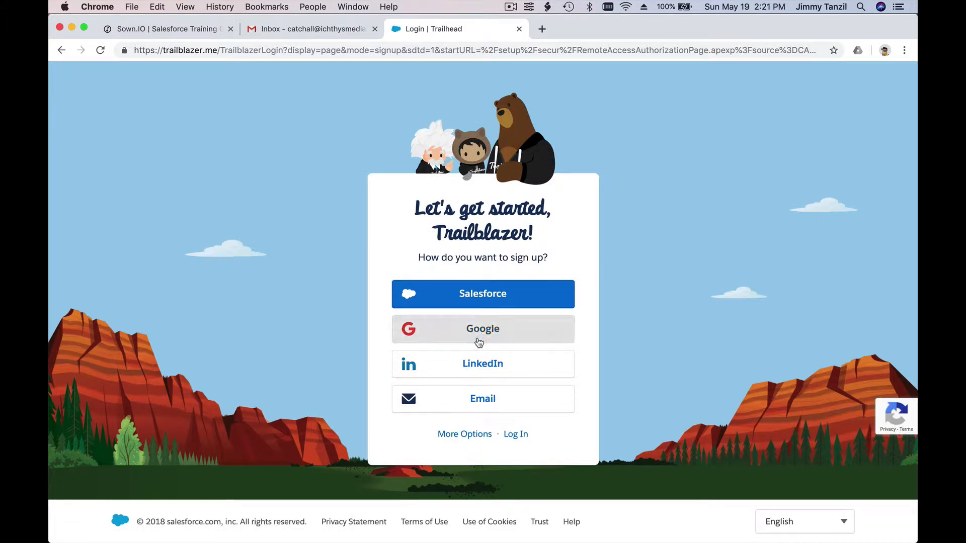
mouse_move(483, 372)
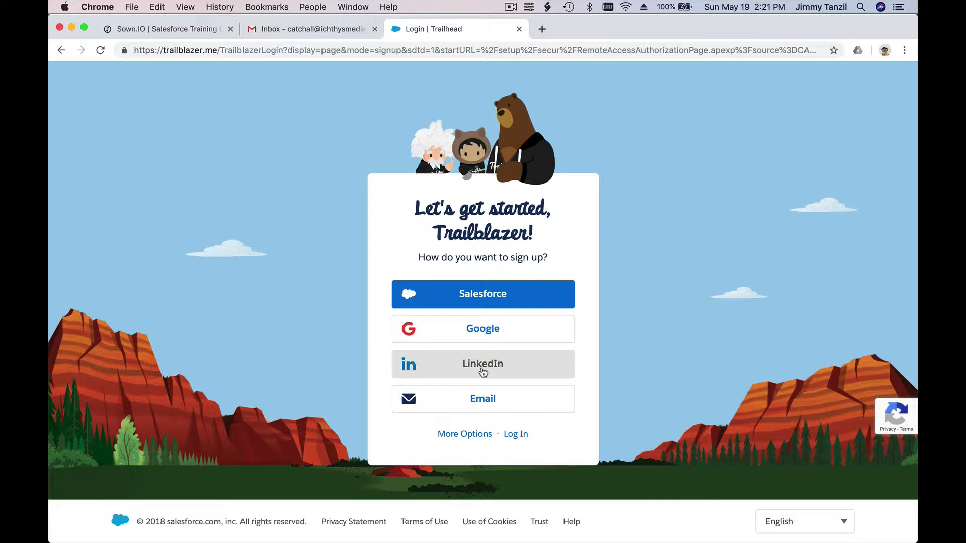
mouse_move(579, 423)
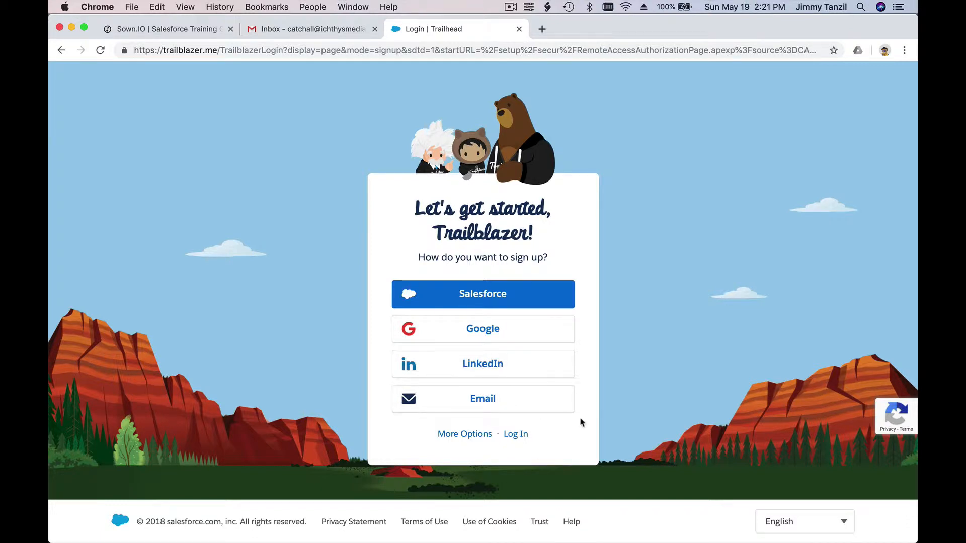
mouse_move(520, 398)
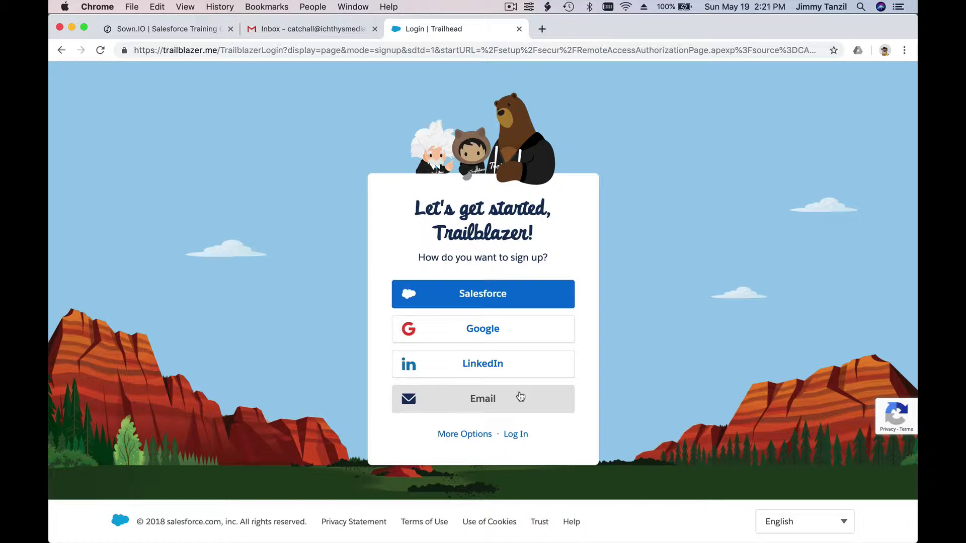
Step: Sign up with the suggested student email address to get a one-time password
click(482, 398)
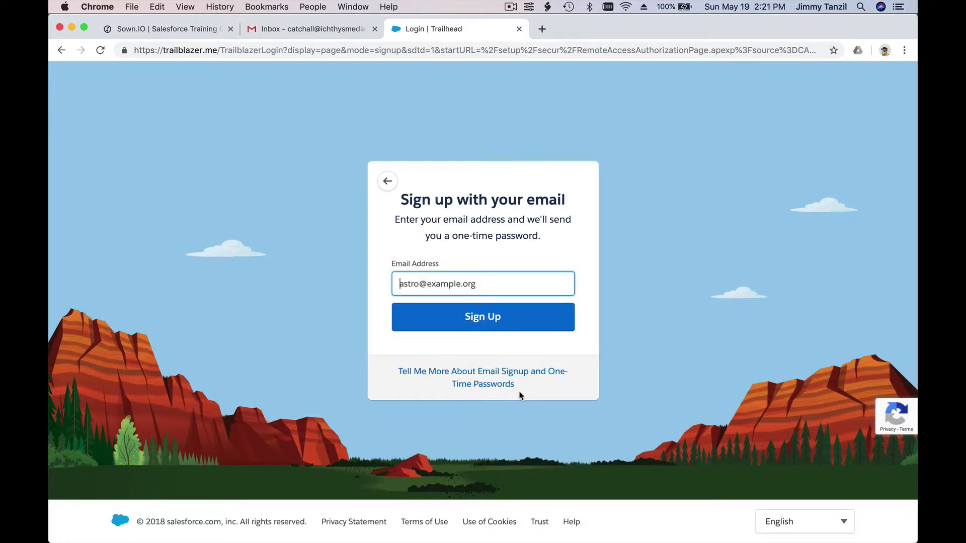
text(stude)
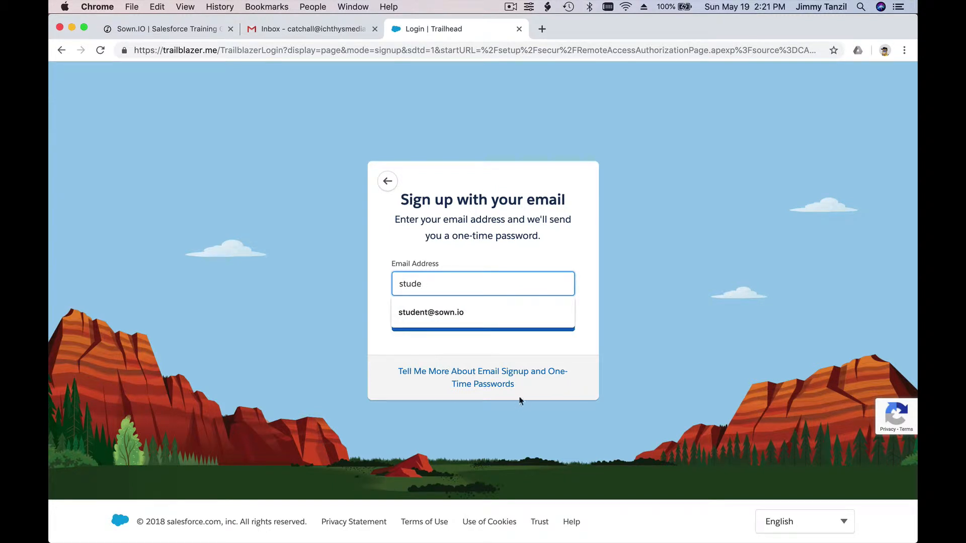
click(431, 312)
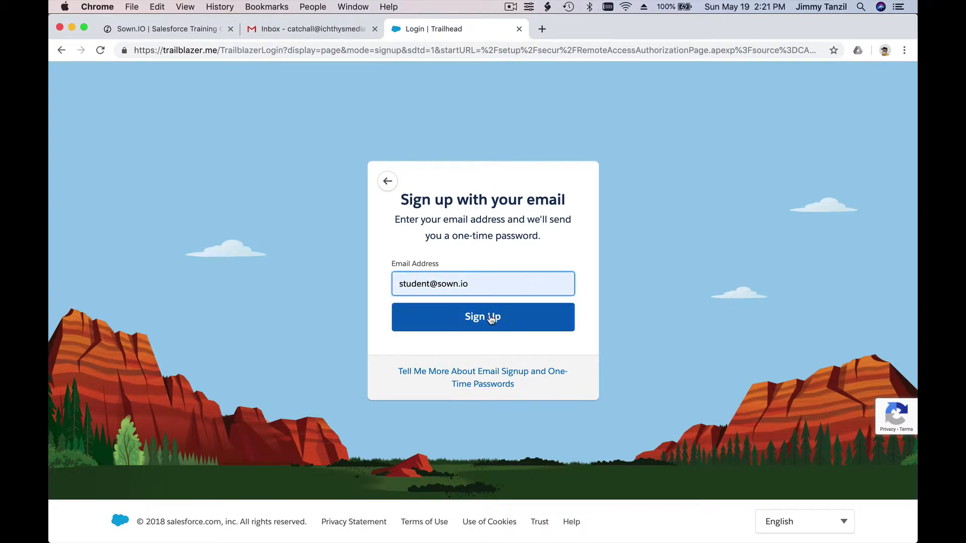
click(483, 317)
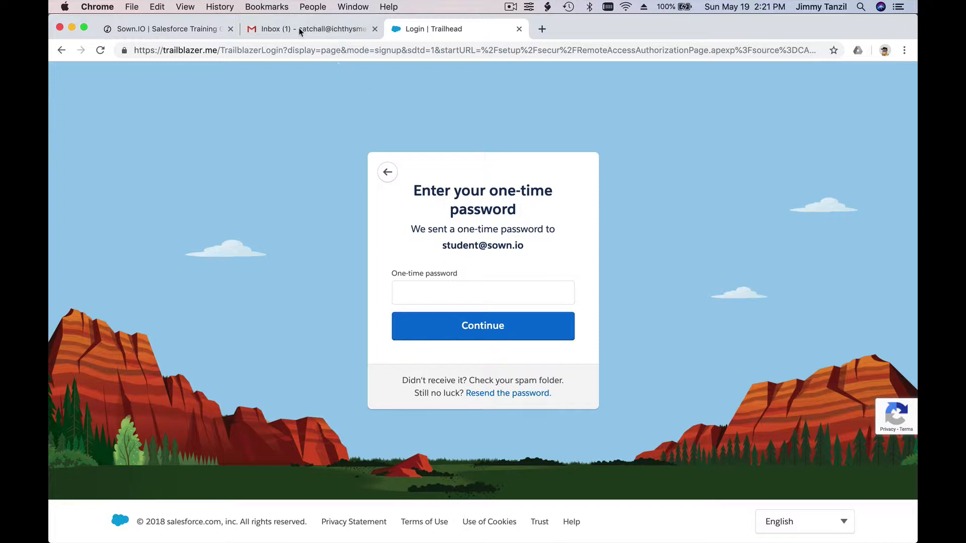
click(308, 28)
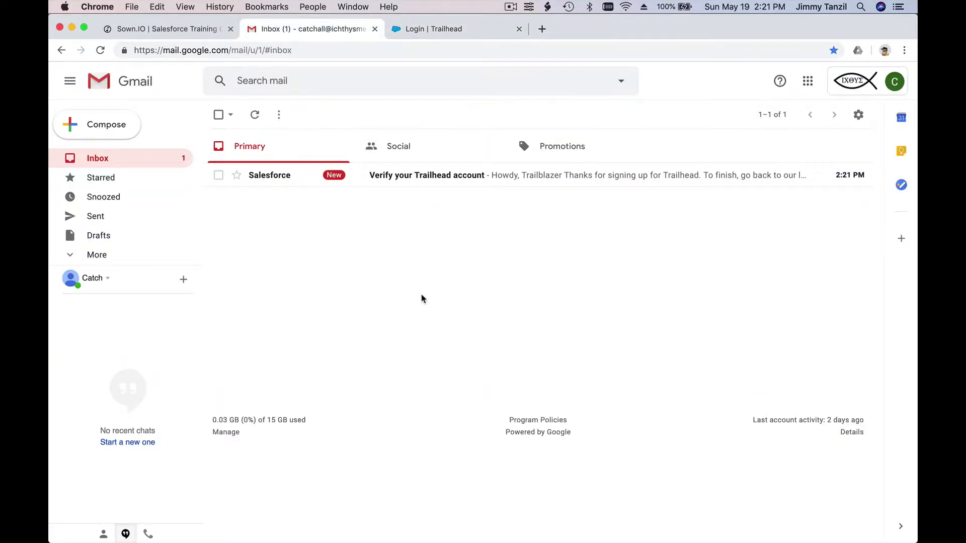
click(426, 175)
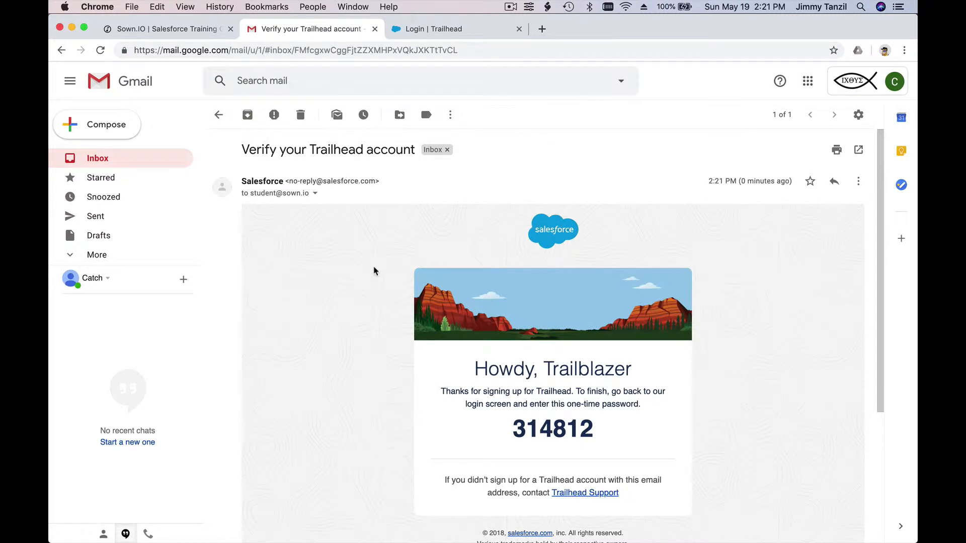
triple_click(552, 429)
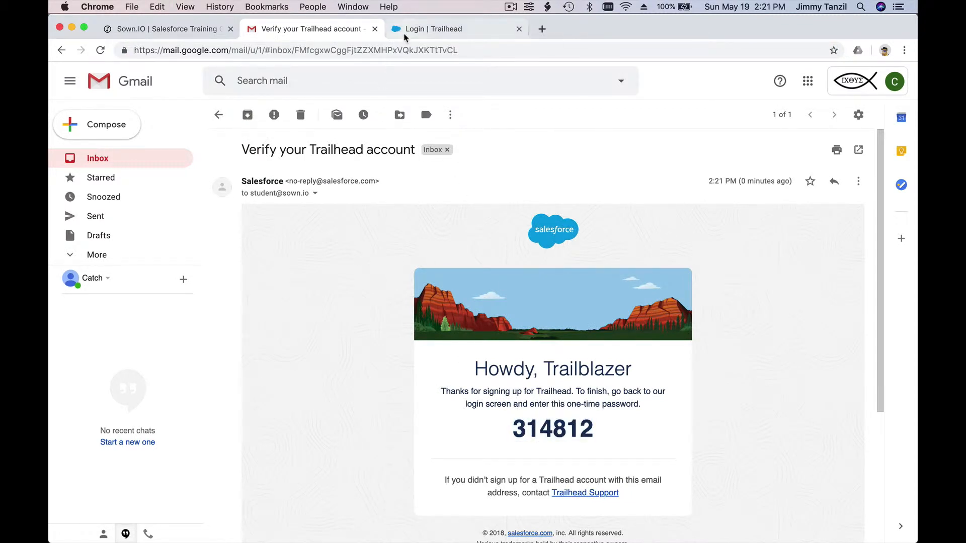
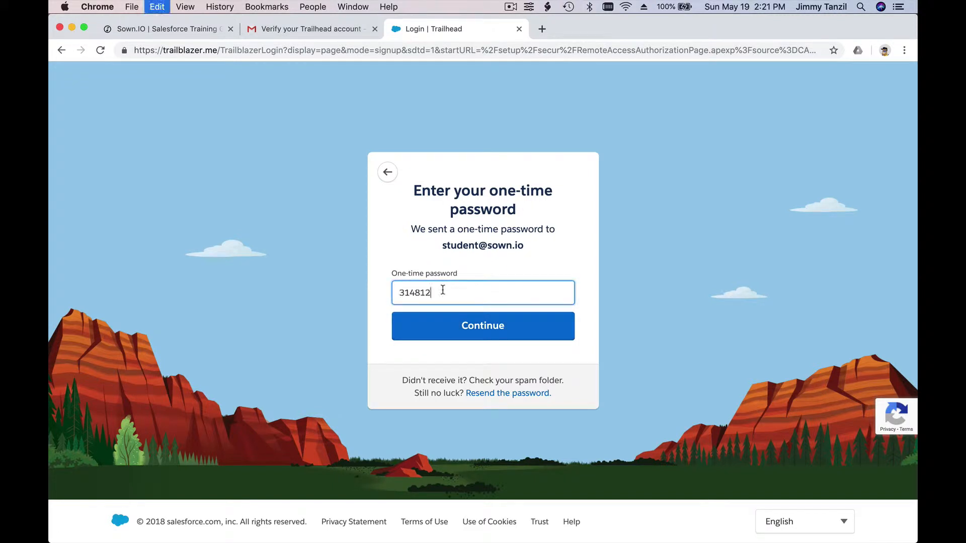
click(483, 325)
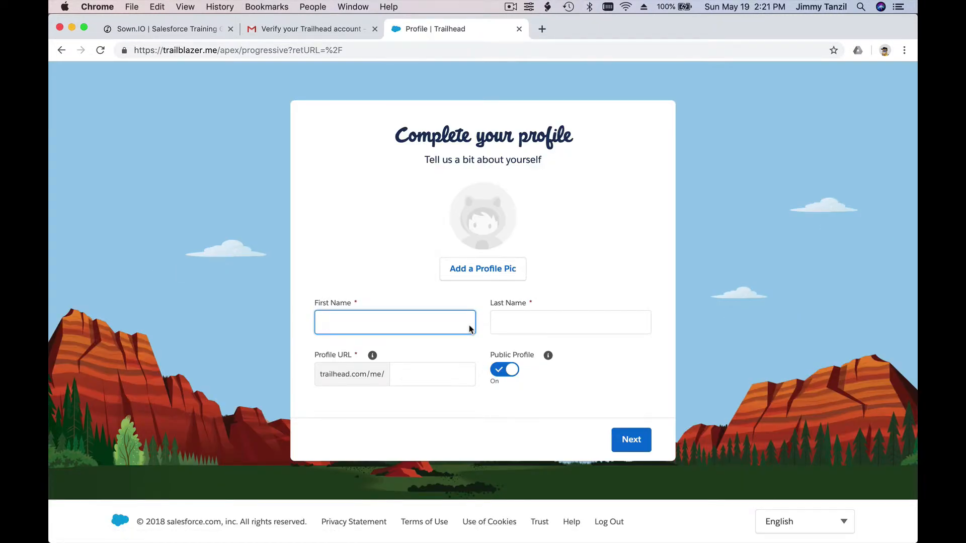
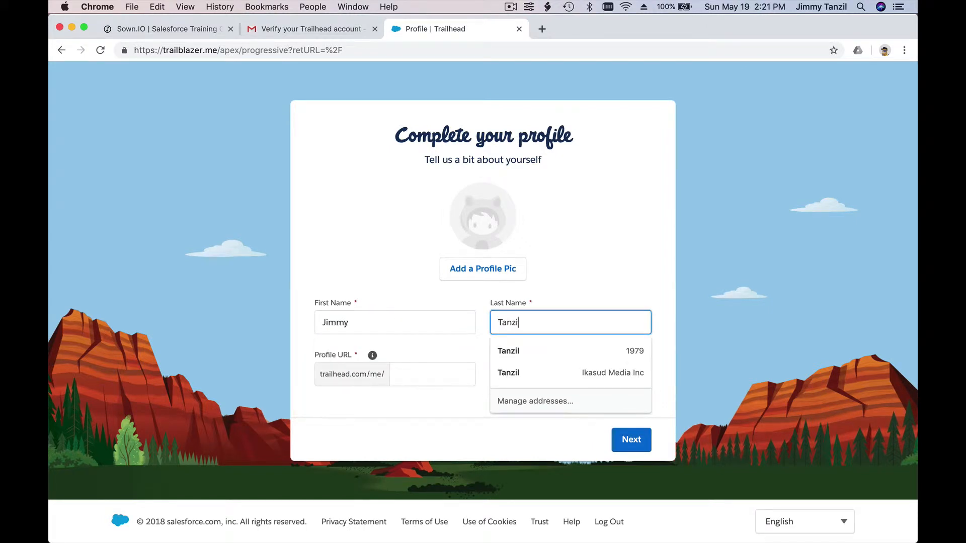
click(482, 269)
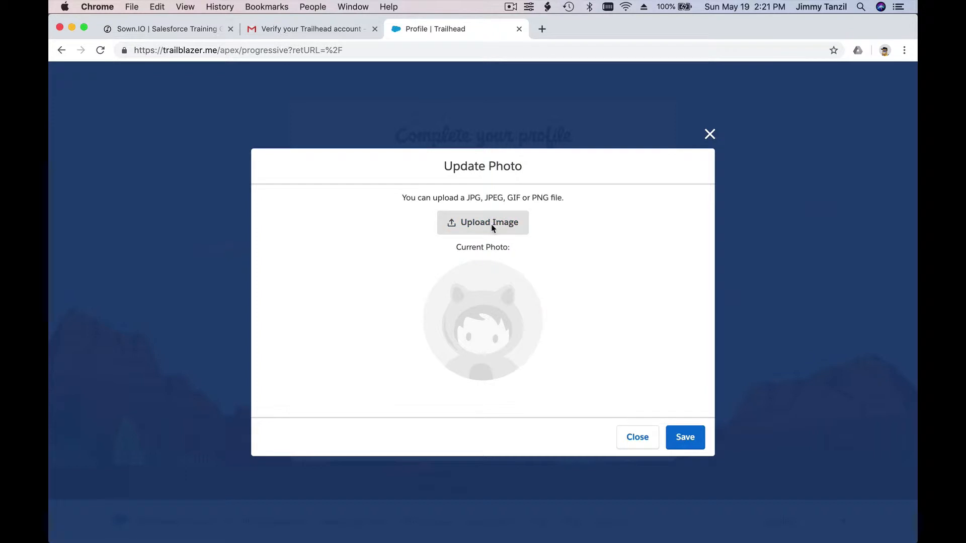
Step: Choose an image file of the user for the profile photo
click(483, 223)
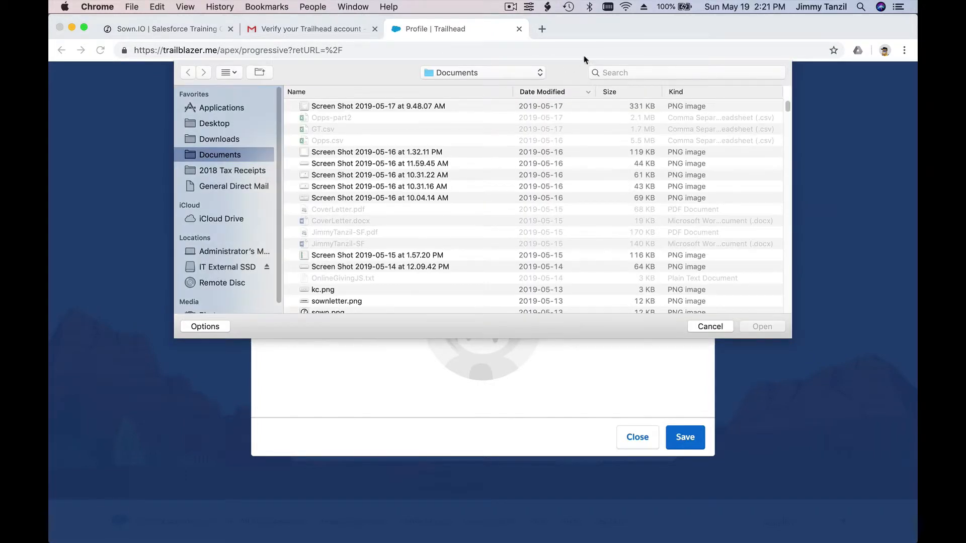
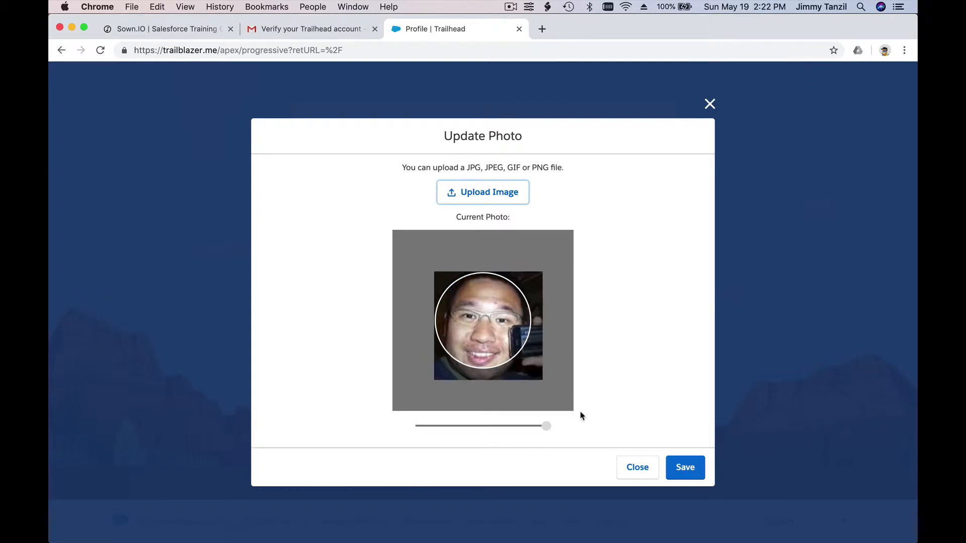
Step: Zoom out and center the face in the crop circle, then save the photo
drag(488, 326, 485, 318)
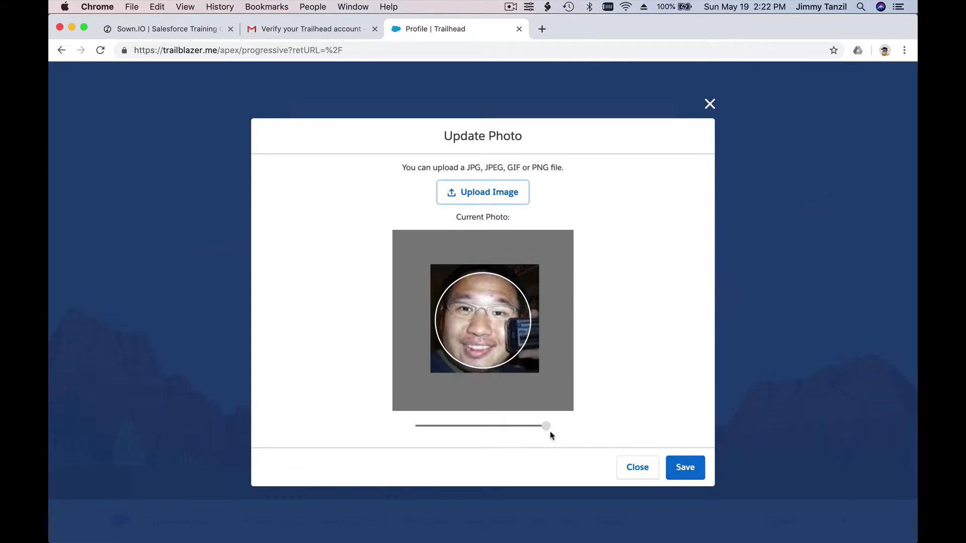
drag(545, 425, 429, 426)
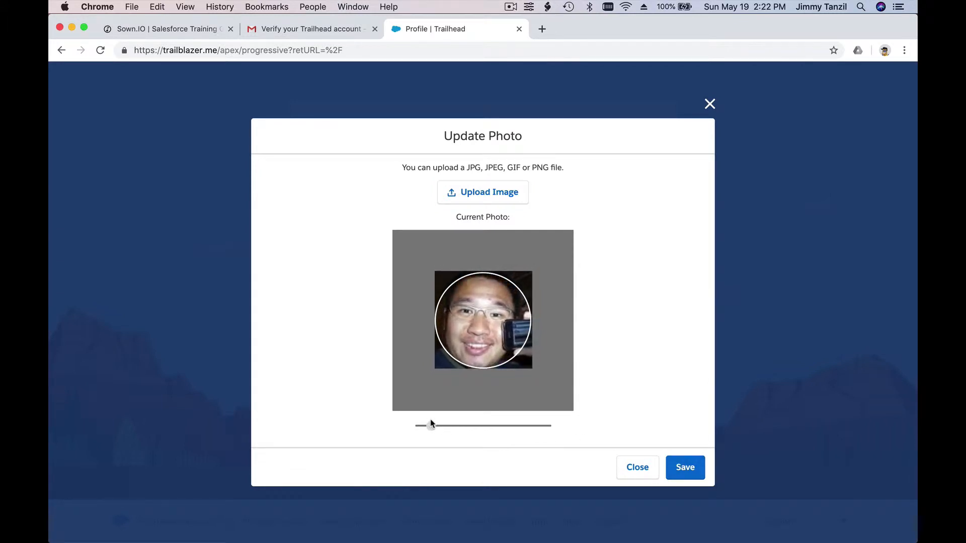
drag(431, 425, 420, 426)
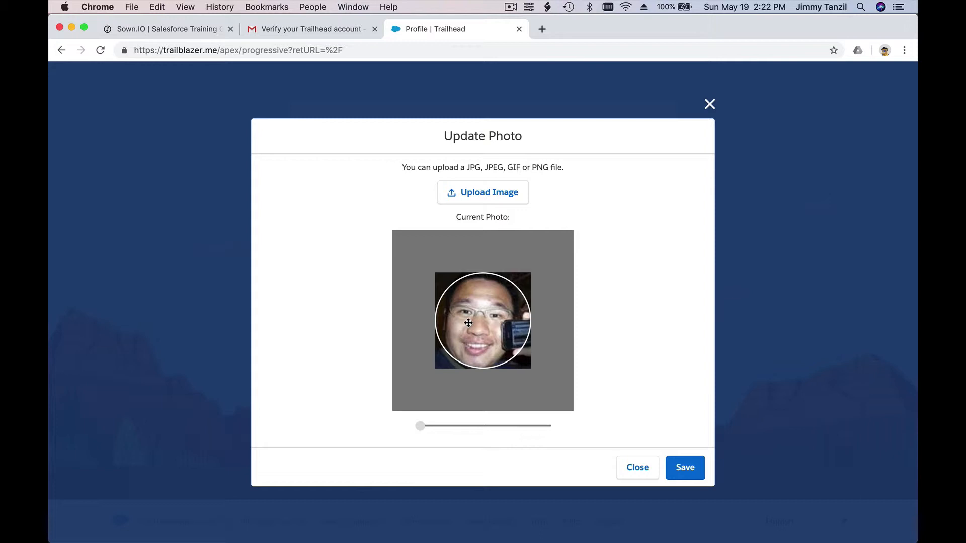
click(637, 467)
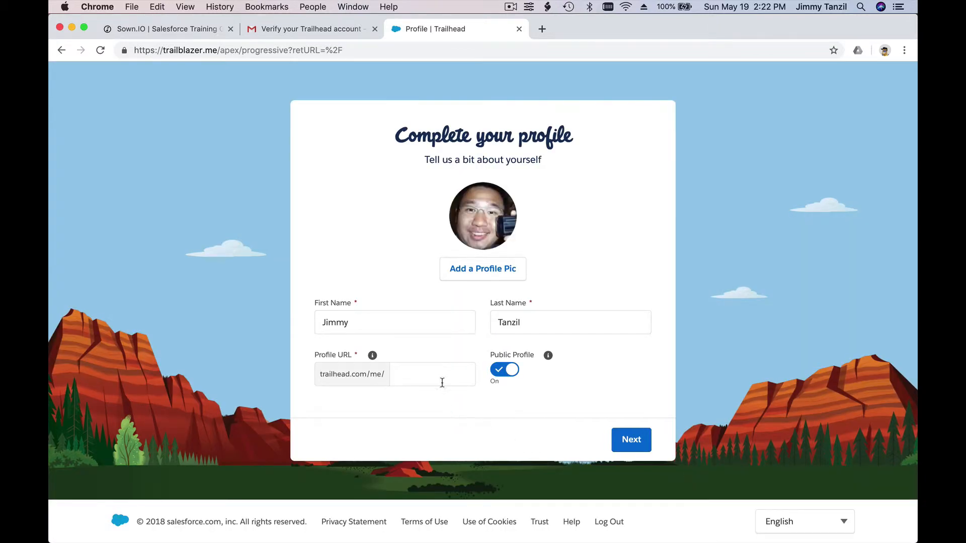
Step: Set the profile URL to 'sownstudent' and submit the name and URL page
text(s)
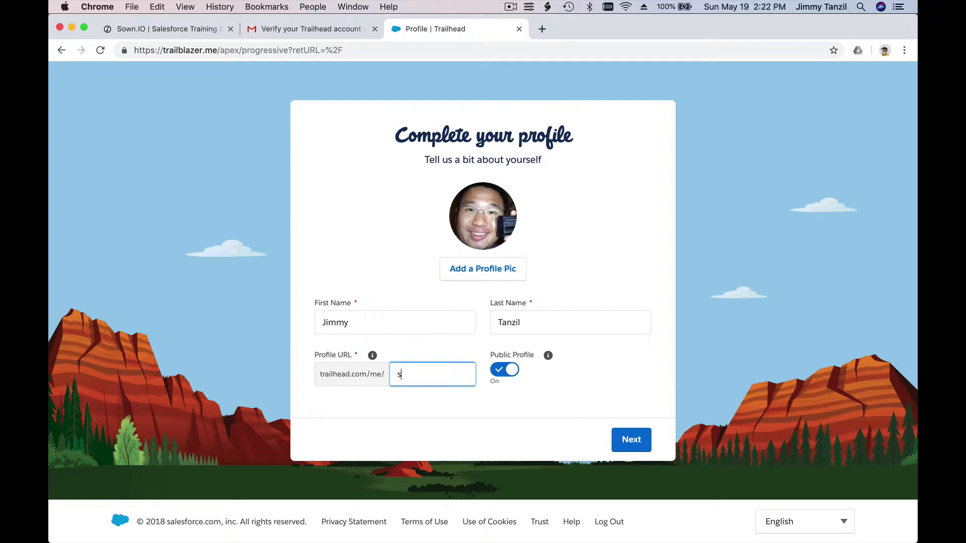
text(ownstudent)
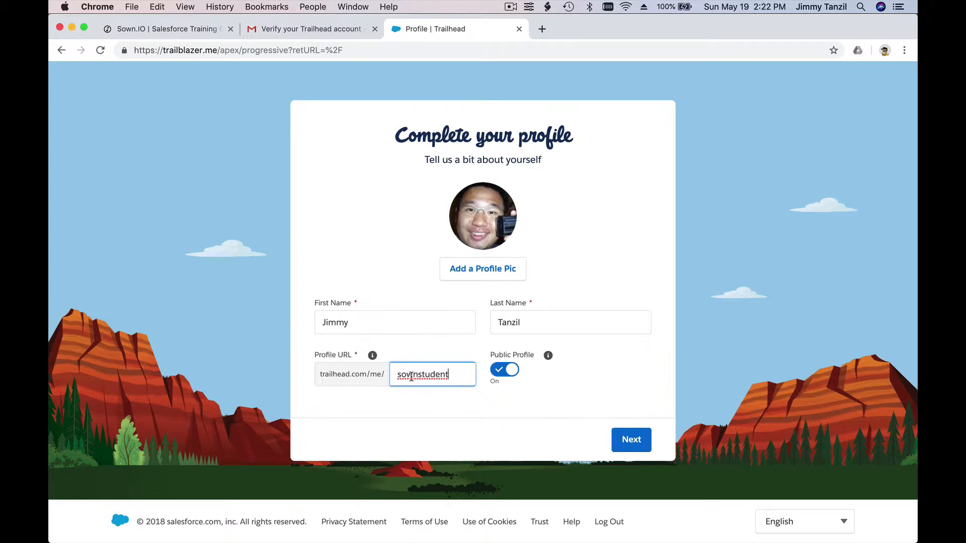
text(sownstudent)
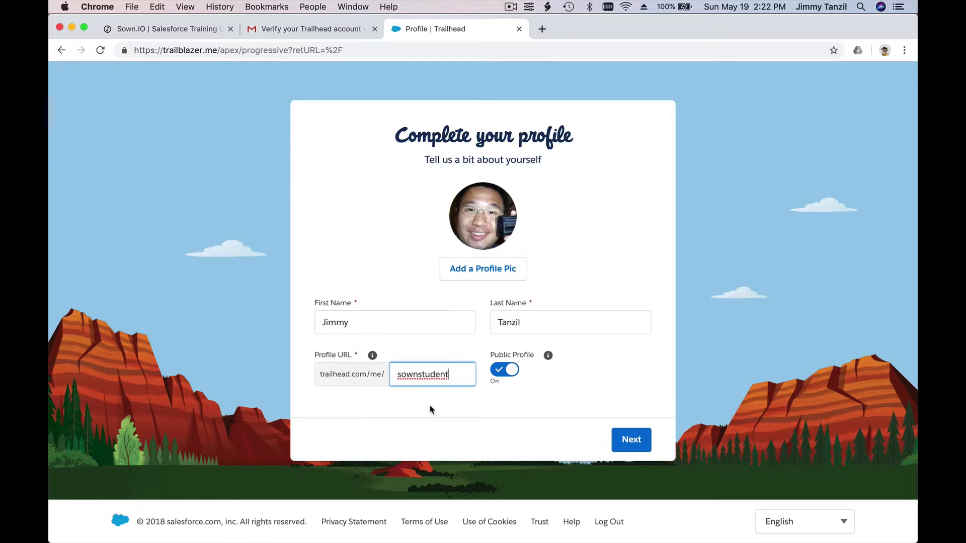
mouse_move(510, 411)
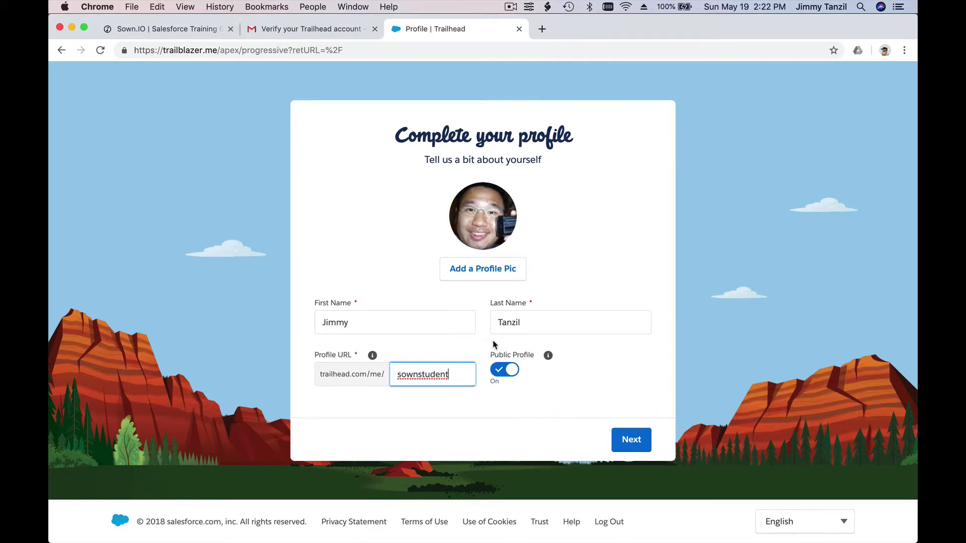
mouse_move(557, 363)
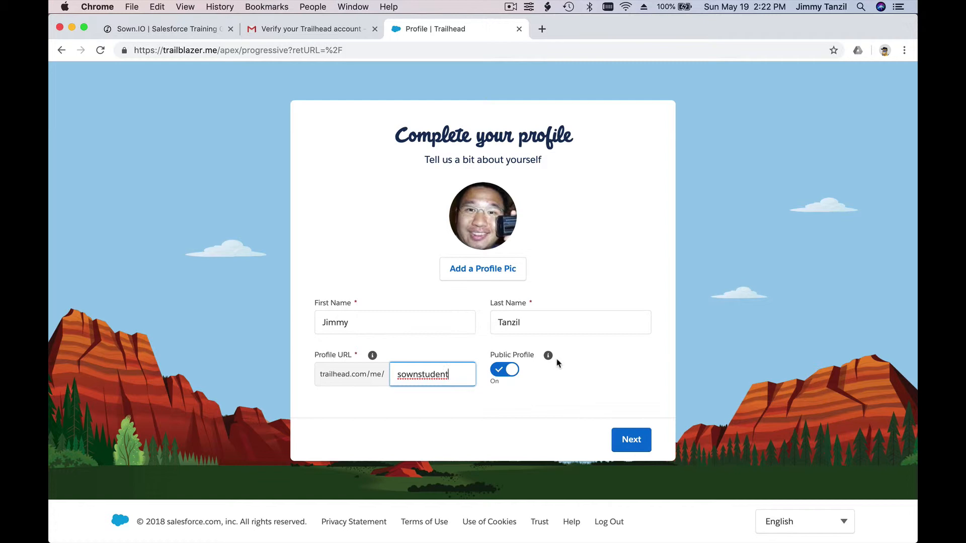
mouse_move(526, 396)
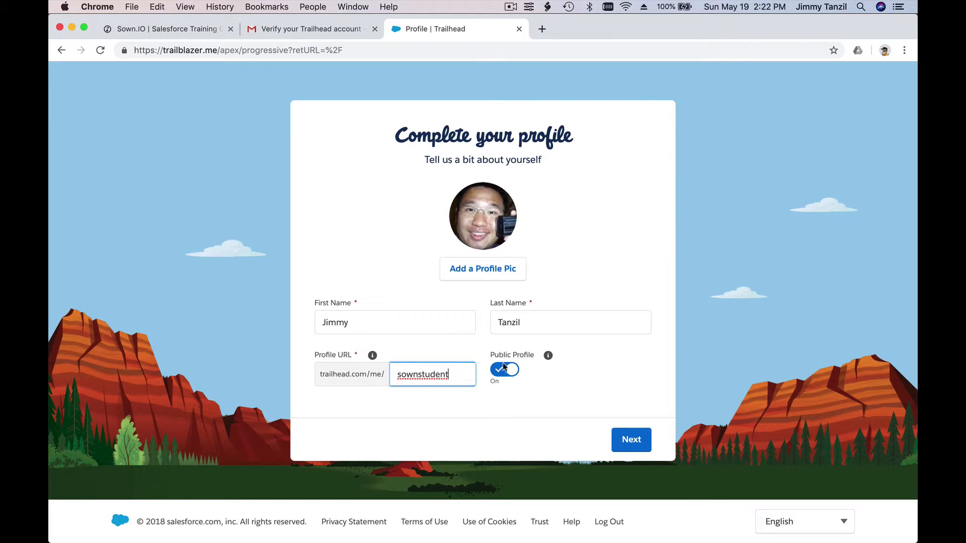
click(540, 409)
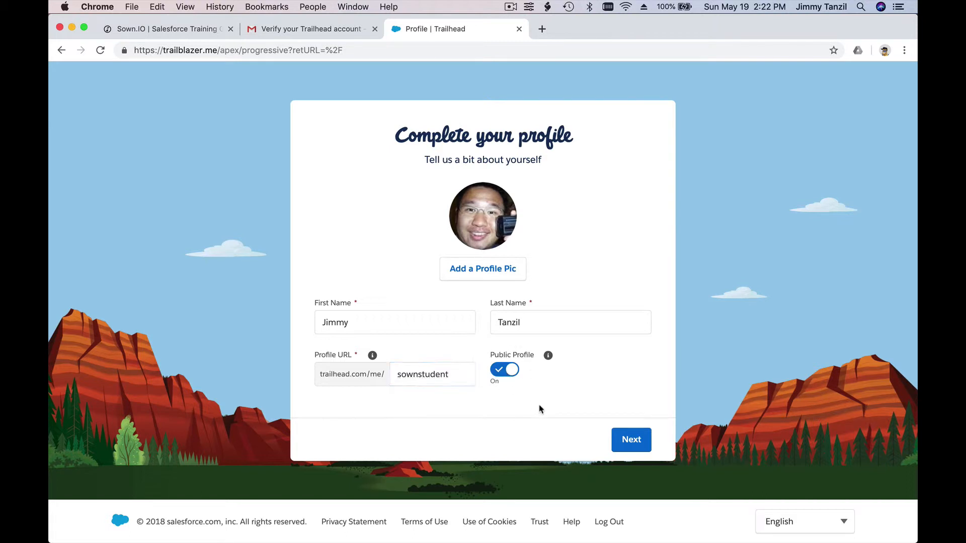
mouse_move(570, 407)
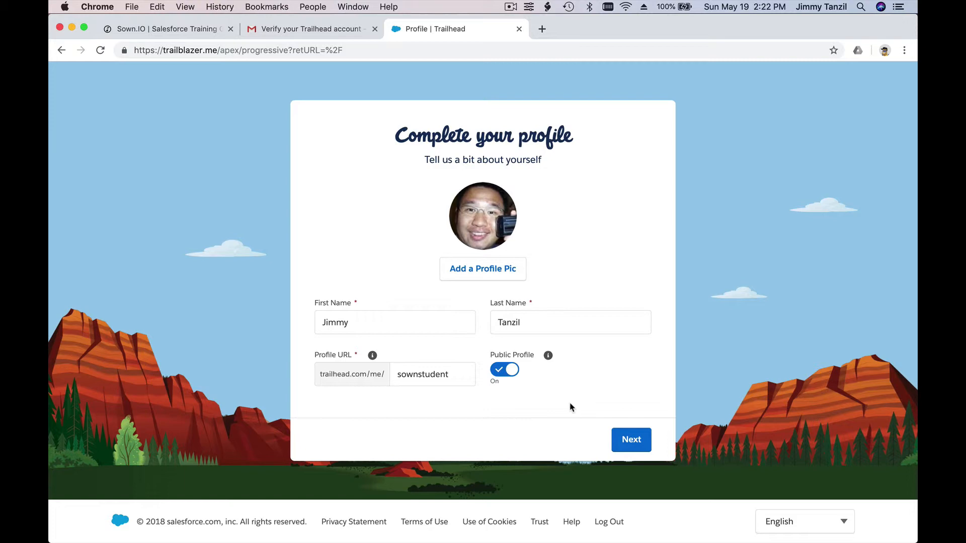
click(631, 439)
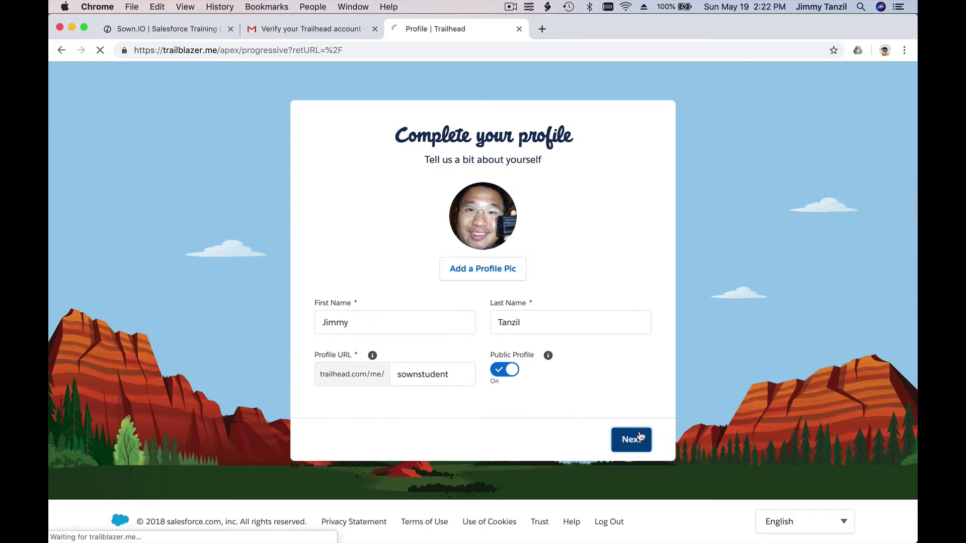
Step: Enter company Sown.IO, job title Student, role Architect and relationship Partner
click(631, 439)
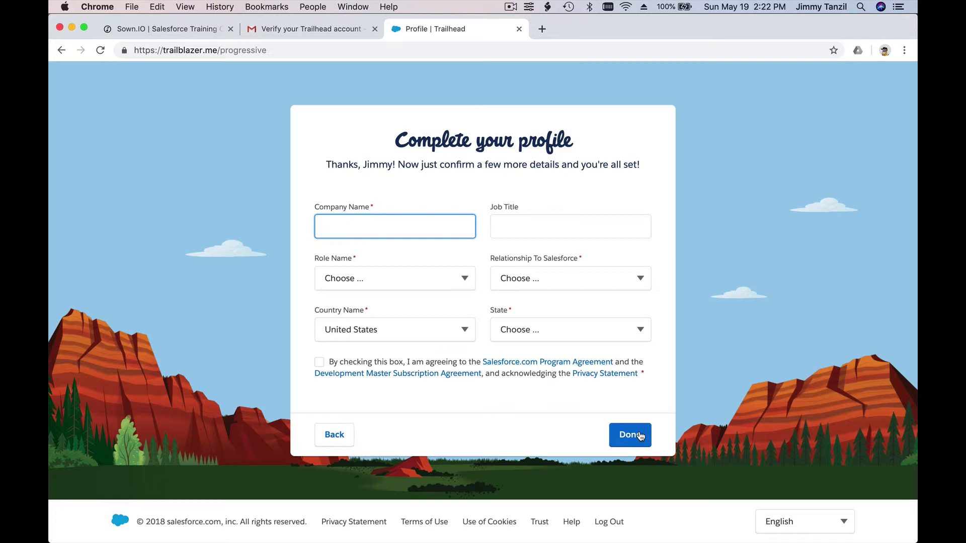
text(Sown.IO)
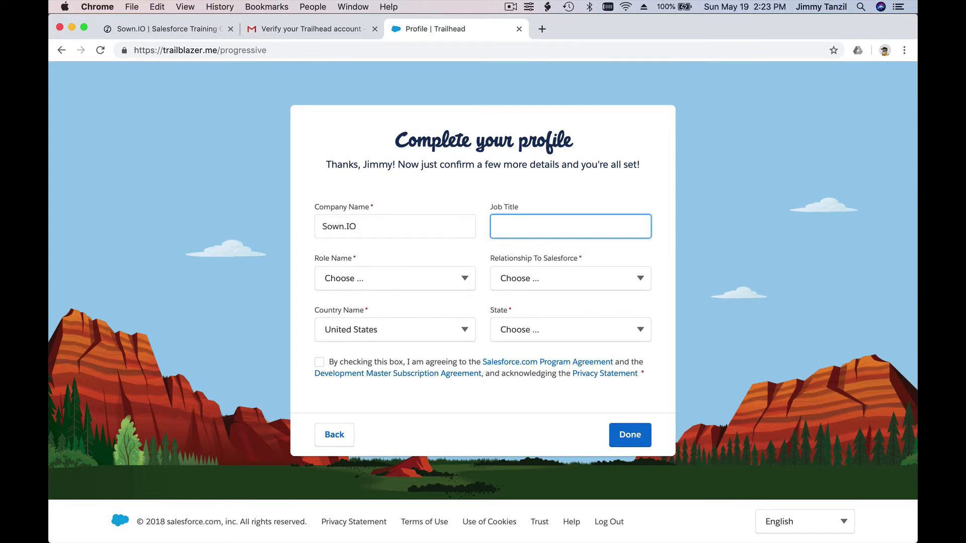
text(Student)
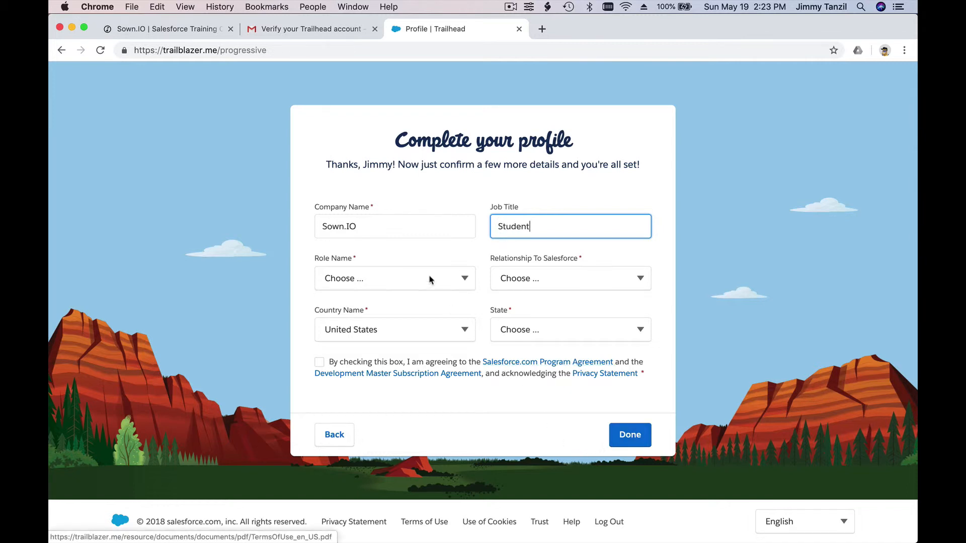
click(394, 278)
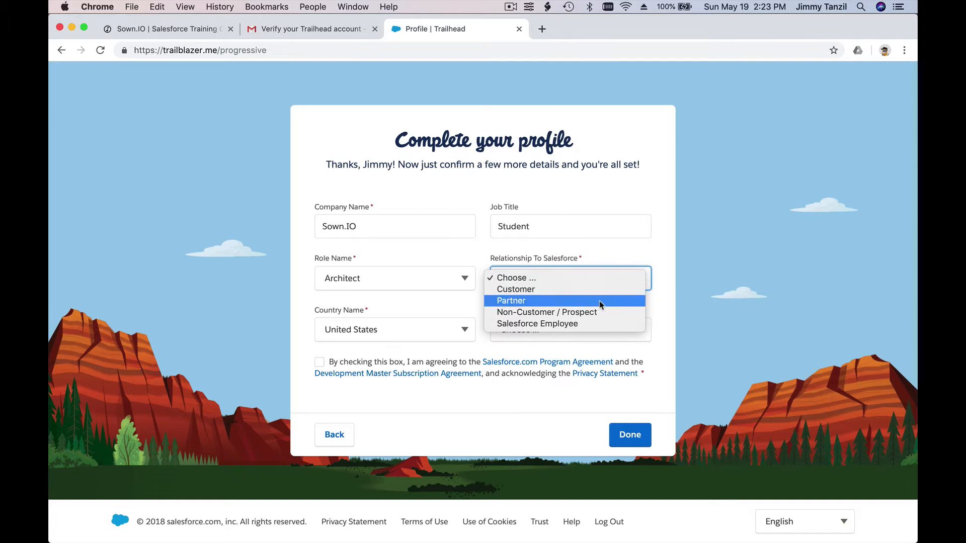
click(394, 329)
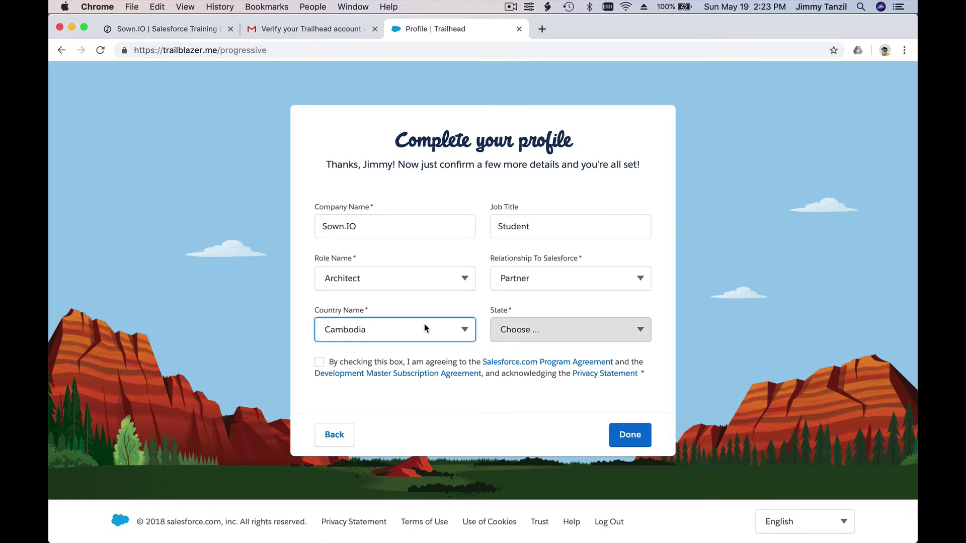
Step: Set location to Canada, British Columbia, accept the agreement and submit the company details
click(394, 329)
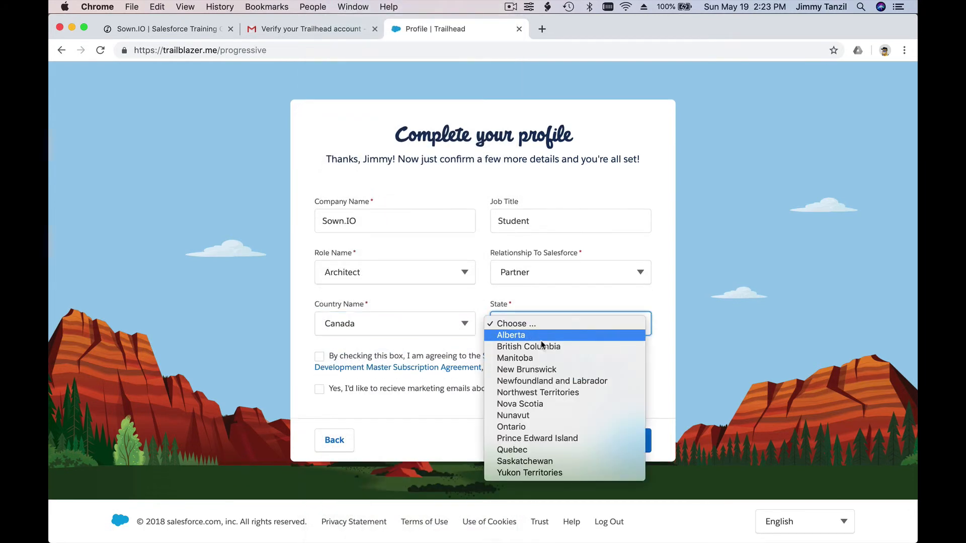
click(529, 347)
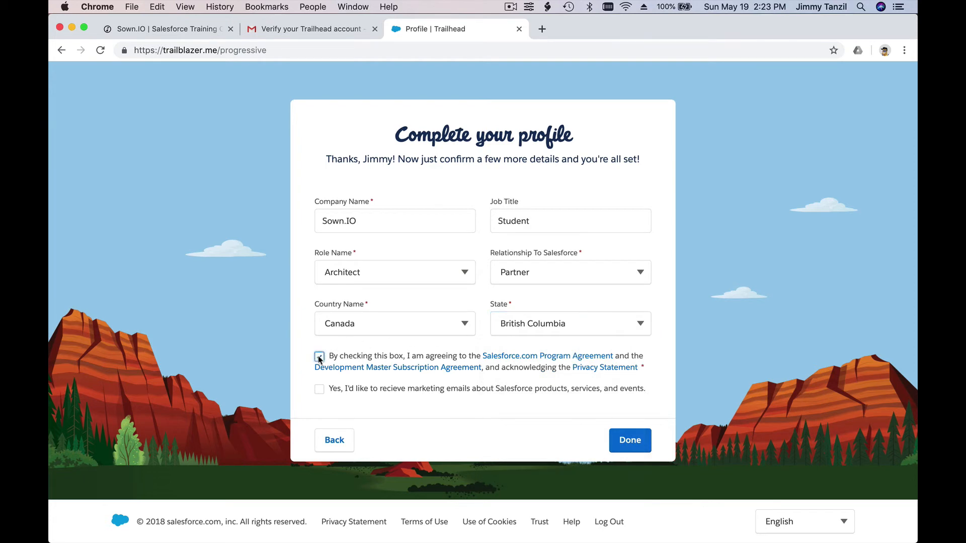
click(319, 389)
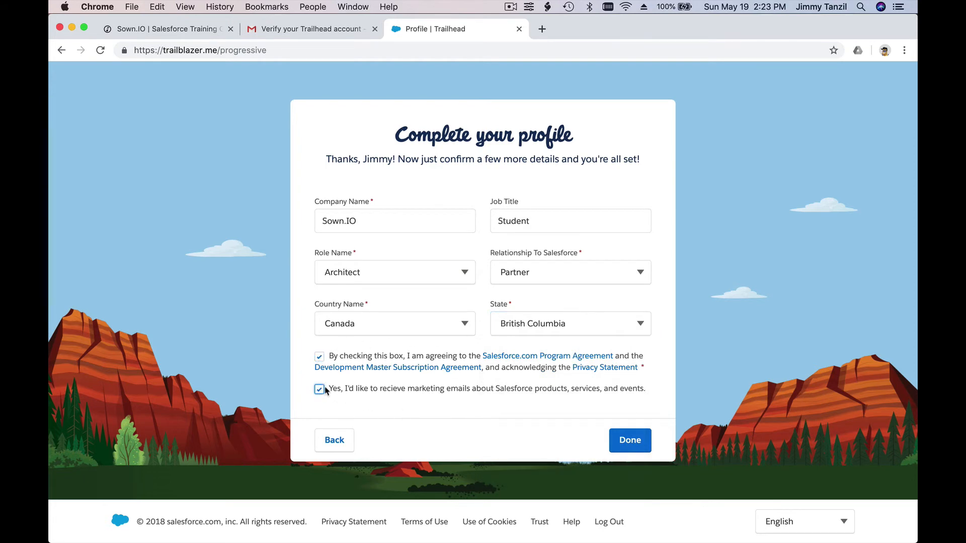
click(319, 389)
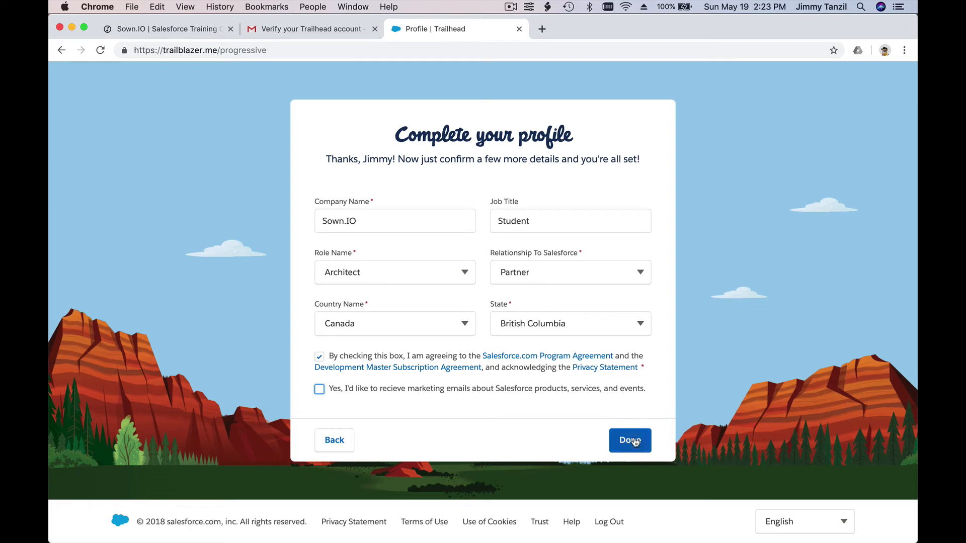
click(629, 441)
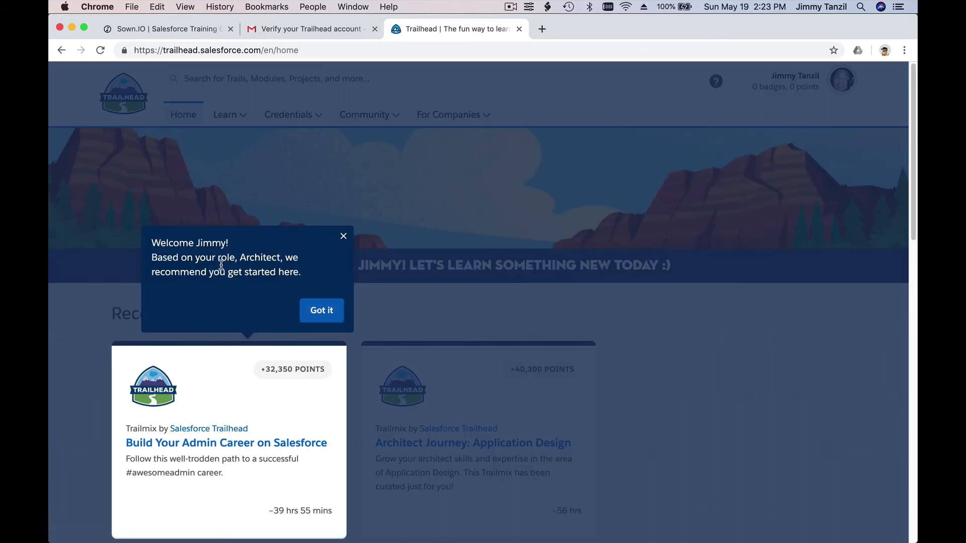
Step: Dismiss the Architect recommendations welcome tip with Got it
click(321, 310)
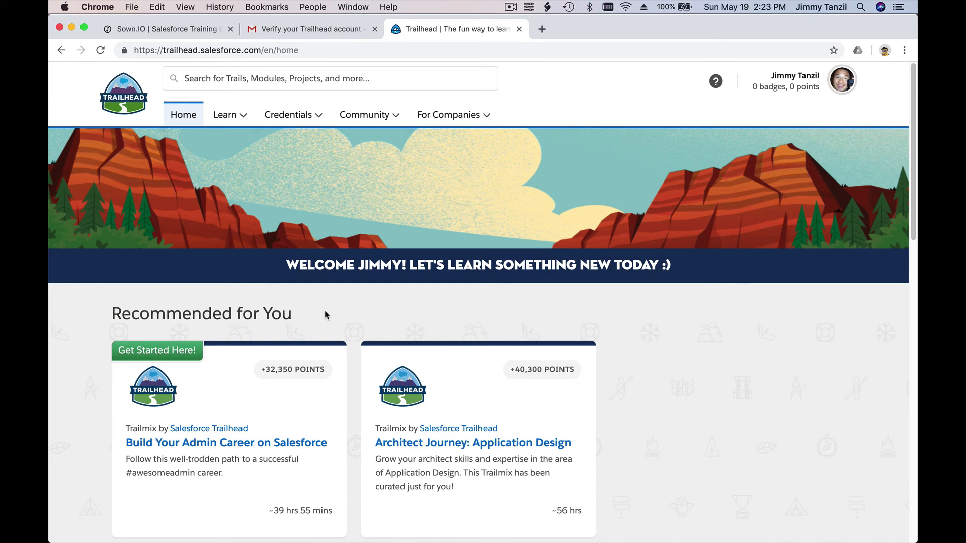
mouse_move(423, 162)
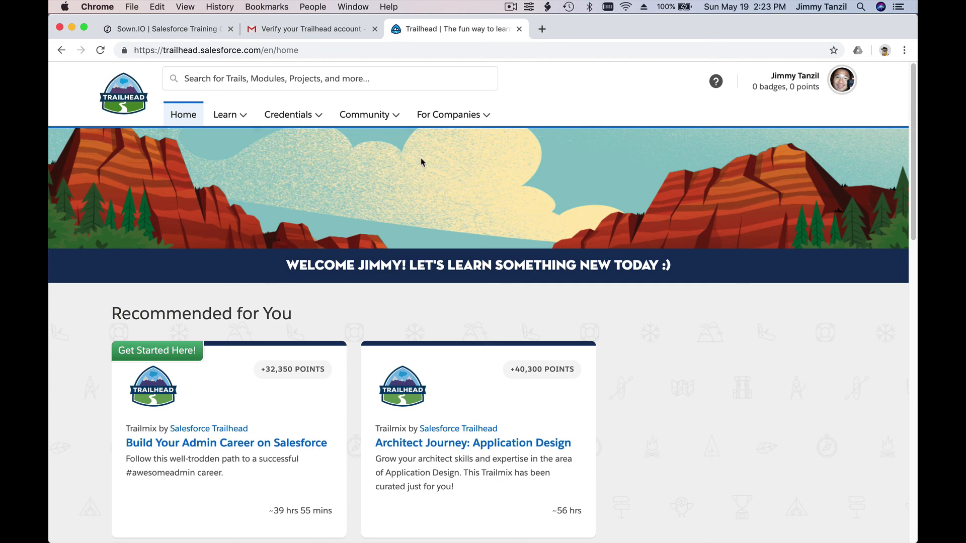